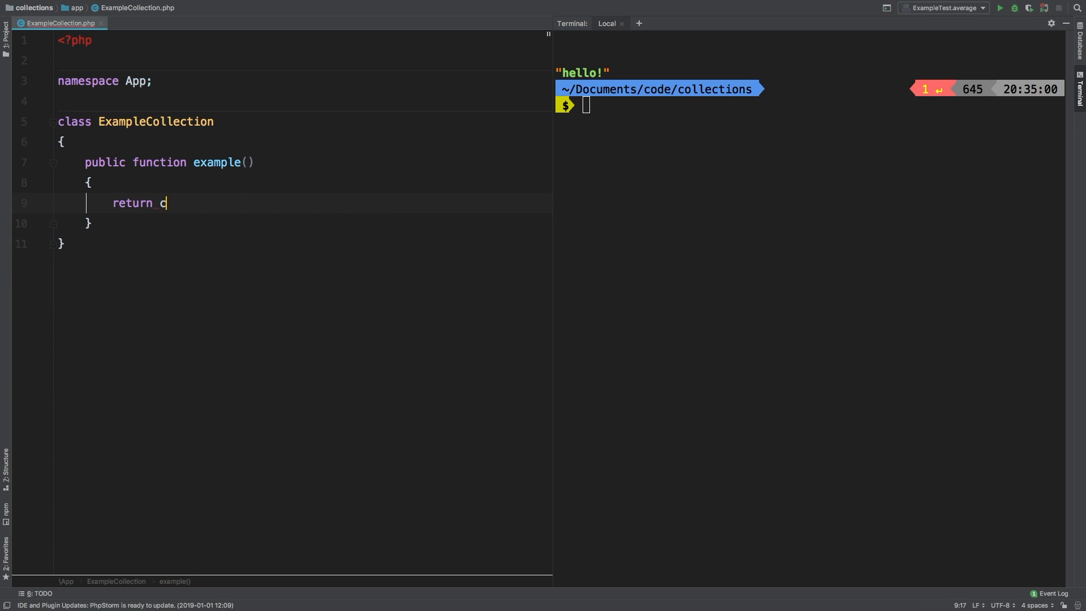
Return collect([1, 2, 3]) from example() and chain ->reverse() onto it
{"action": "type", "text": "ollect([]"}
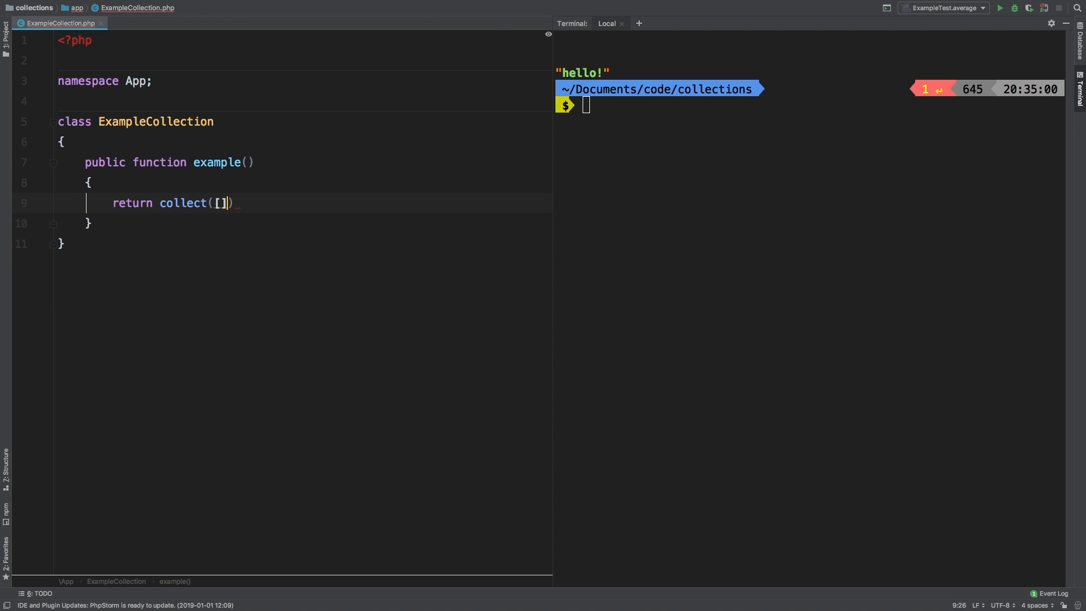
{"action": "type", "text": "1, 2, 3"}
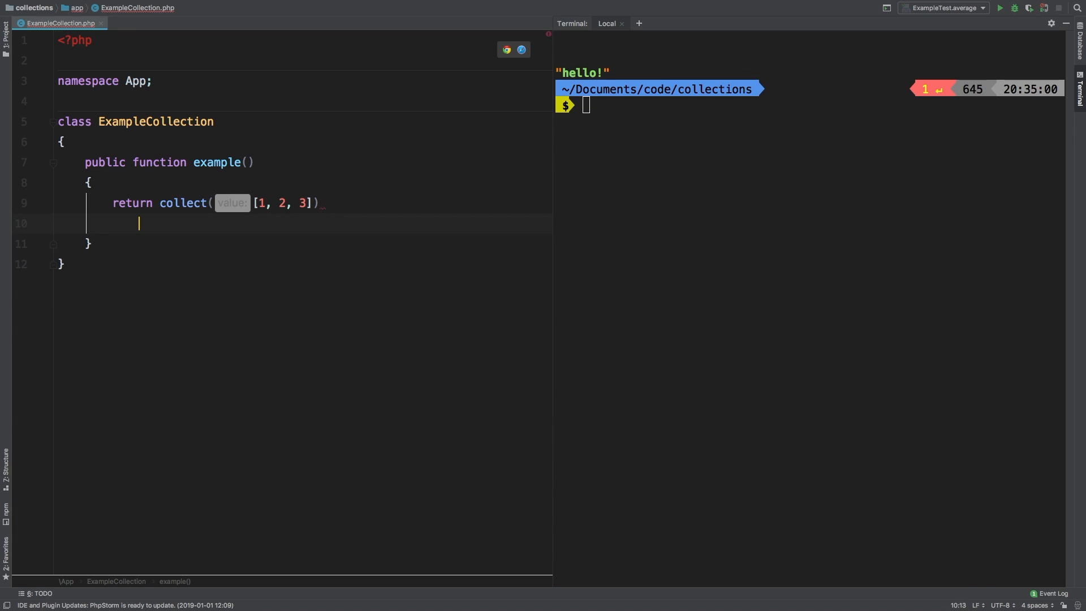
{"action": "type", "text": "->reverse("}
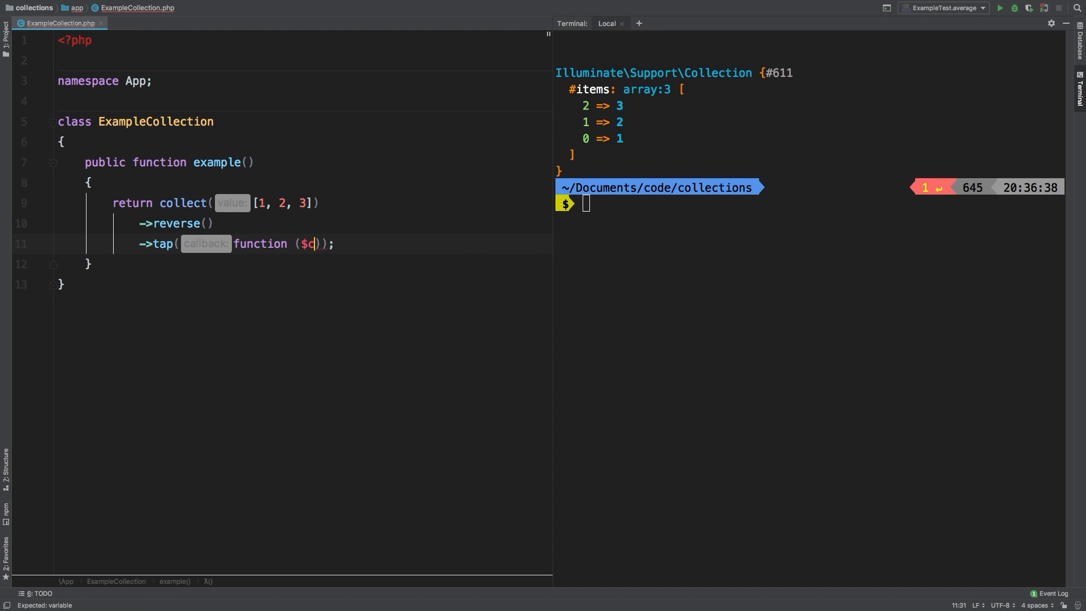
Chain ->tap(function ($collection) {}) after reverse with an empty callback body
{"action": "type", "text": "ollection) {}"}
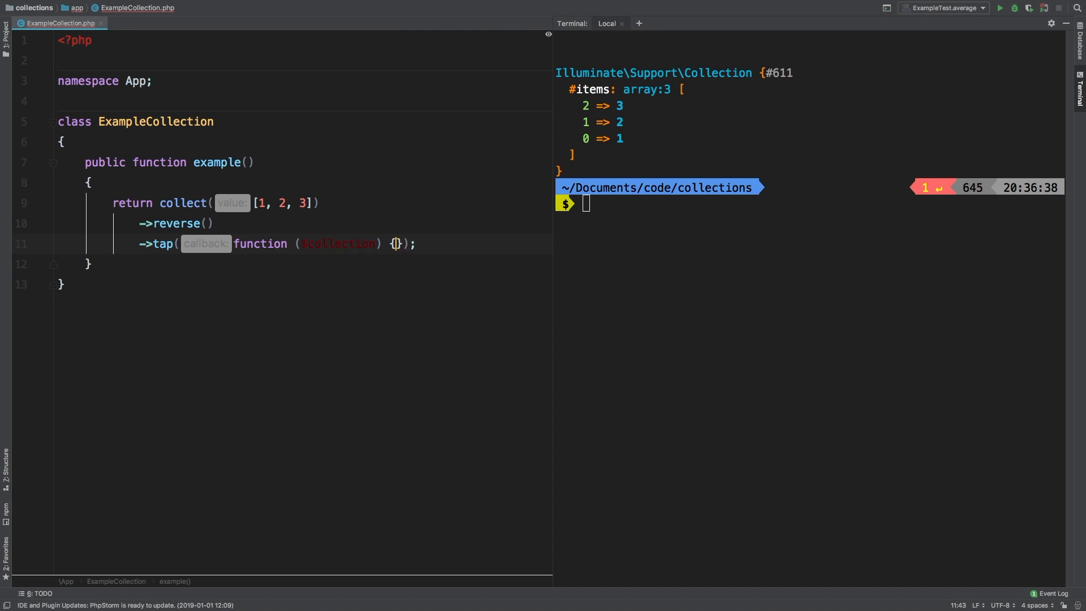
{"action": "key", "text": "Enter"}
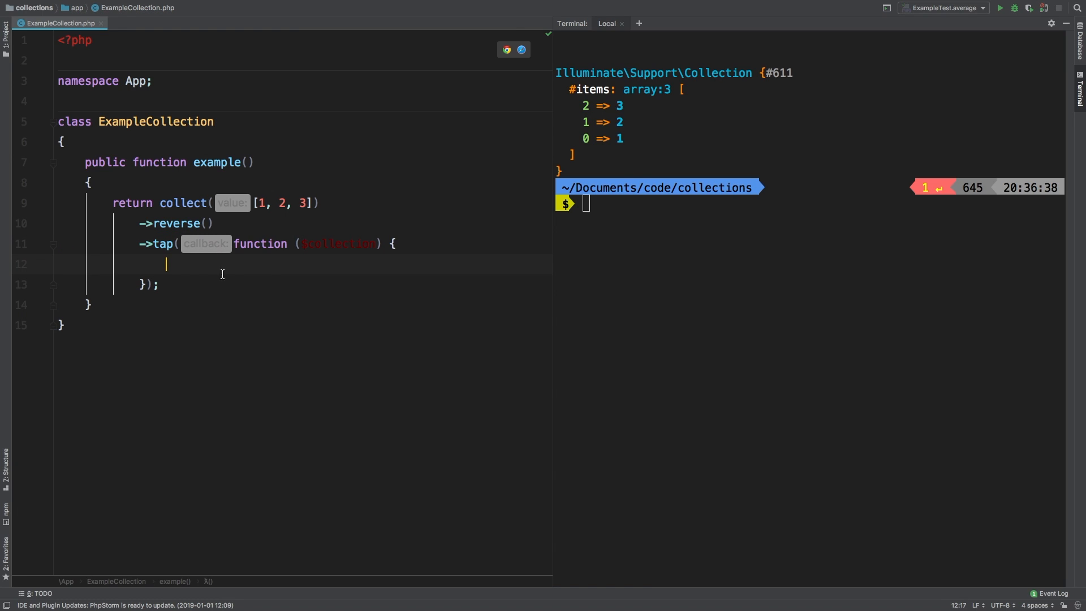
{"action": "mouse_move", "coordinate": [233, 275]}
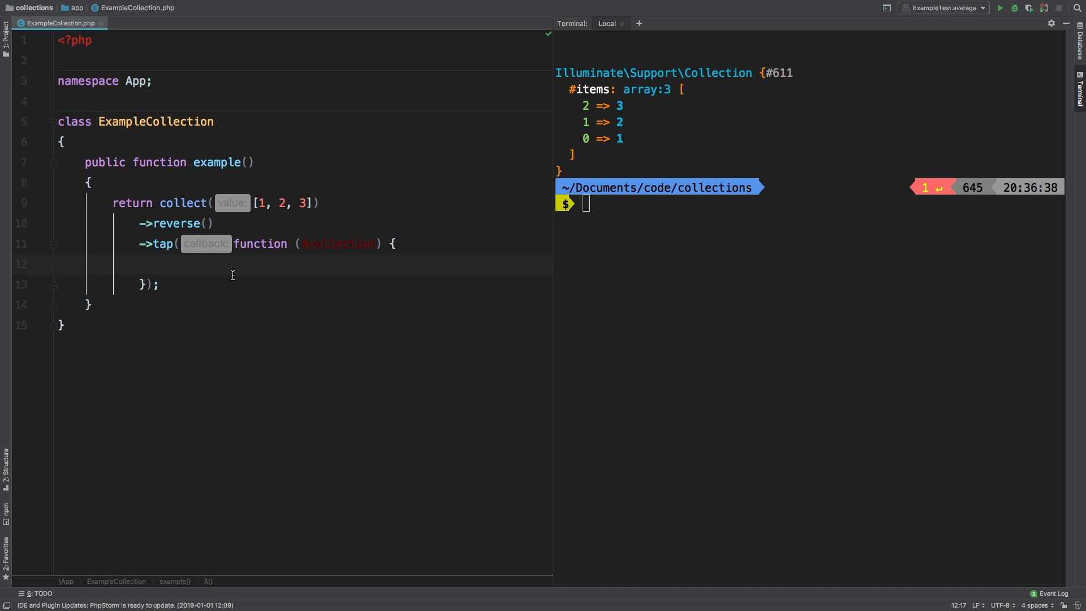
{"action": "mouse_move", "coordinate": [230, 249]}
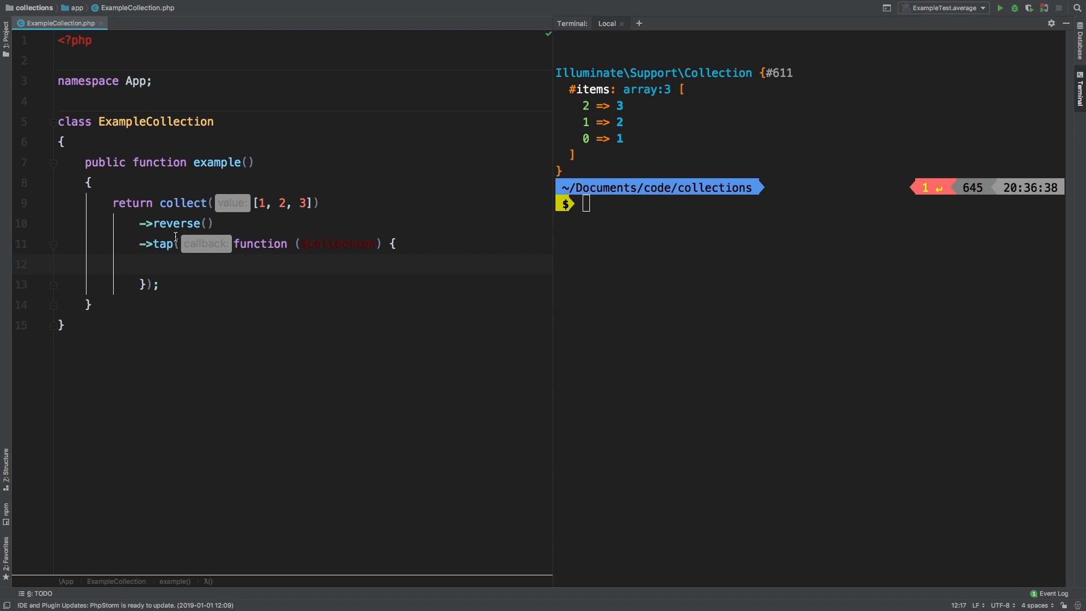
{"action": "left_click", "coordinate": [166, 264]}
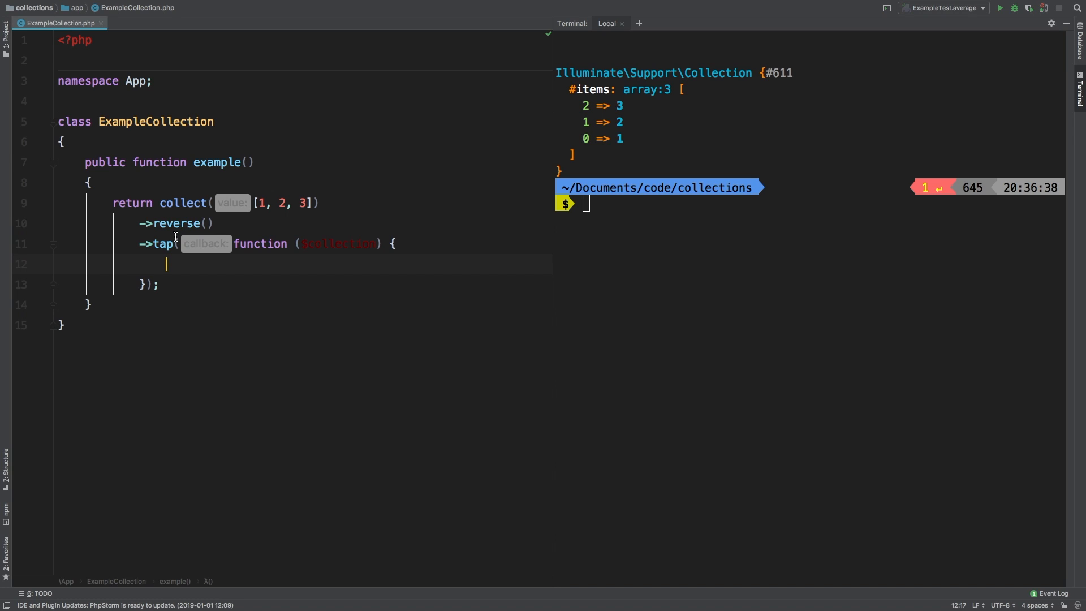
Inside the tap callback call $collection->each(function ($value) {...})
{"action": "type", "text": "$collection"}
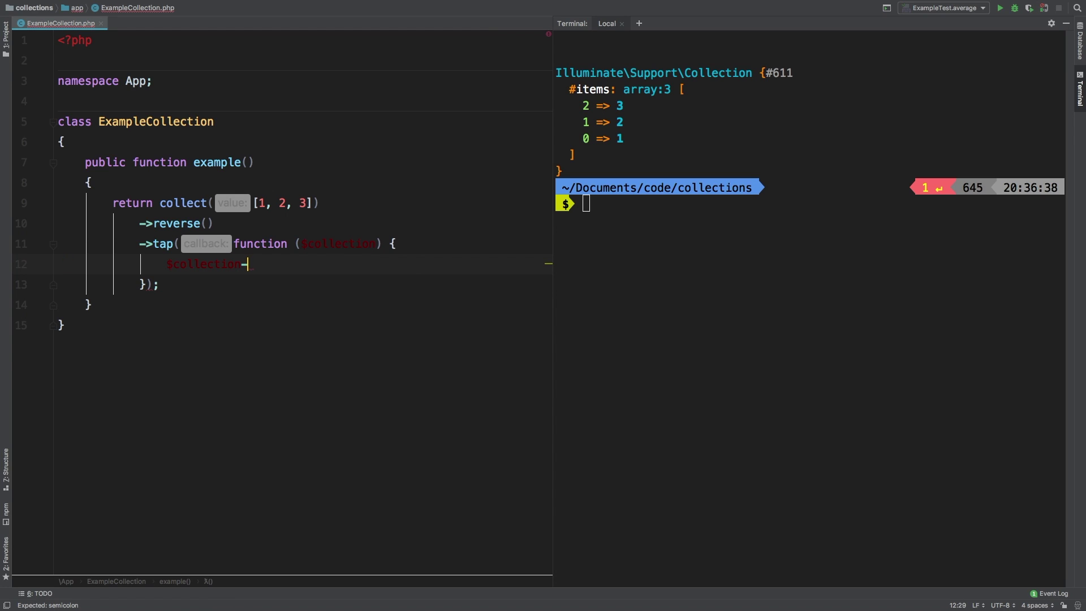
{"action": "type", "text": "->"}
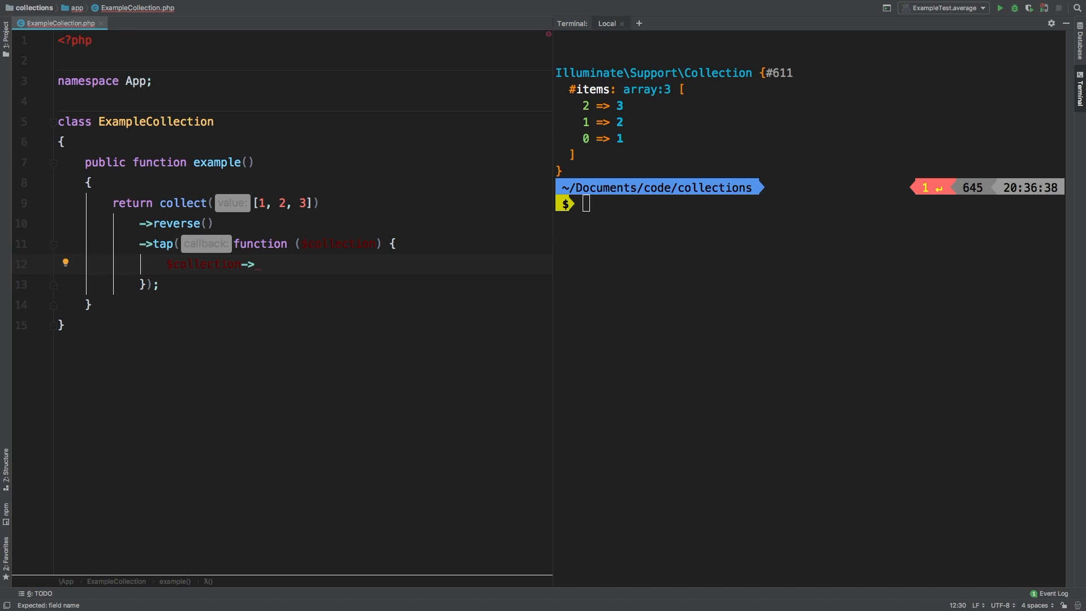
{"action": "type", "text": "ea"}
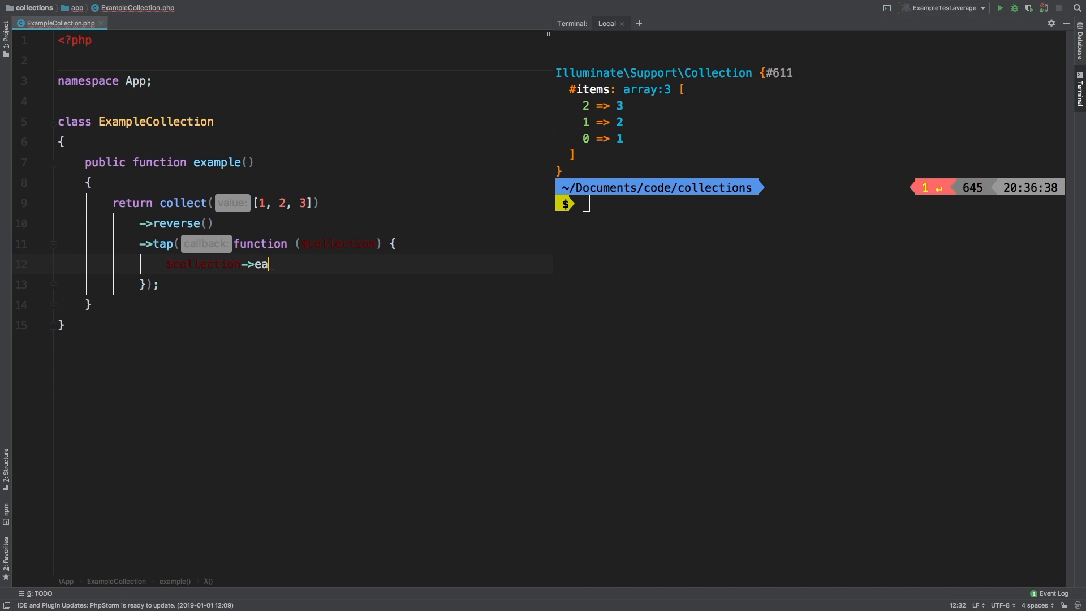
{"action": "type", "text": "ch(function"}
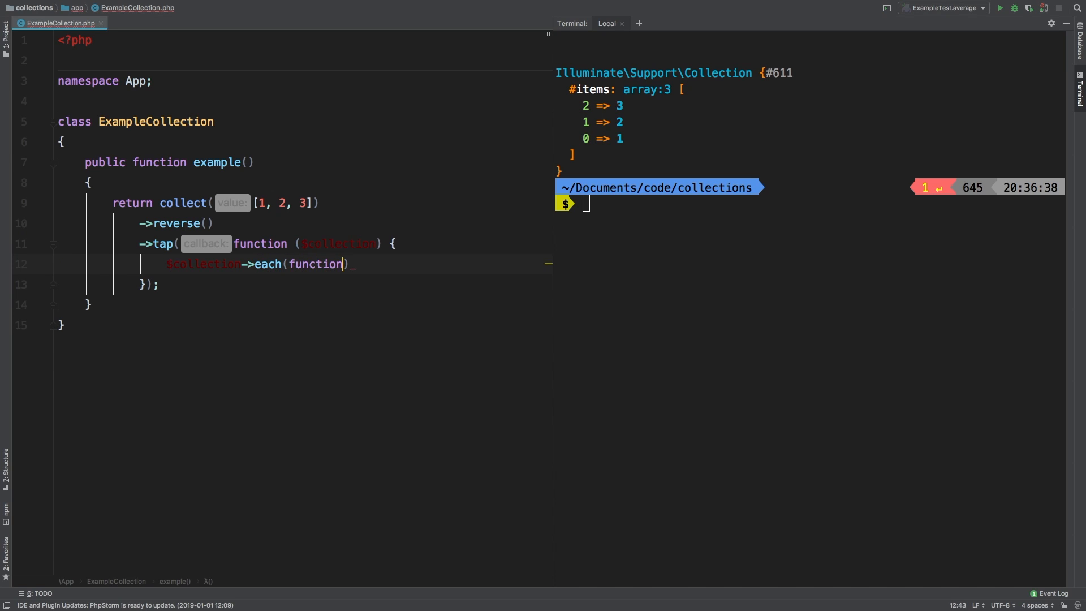
{"action": "type", "text": "($value"}
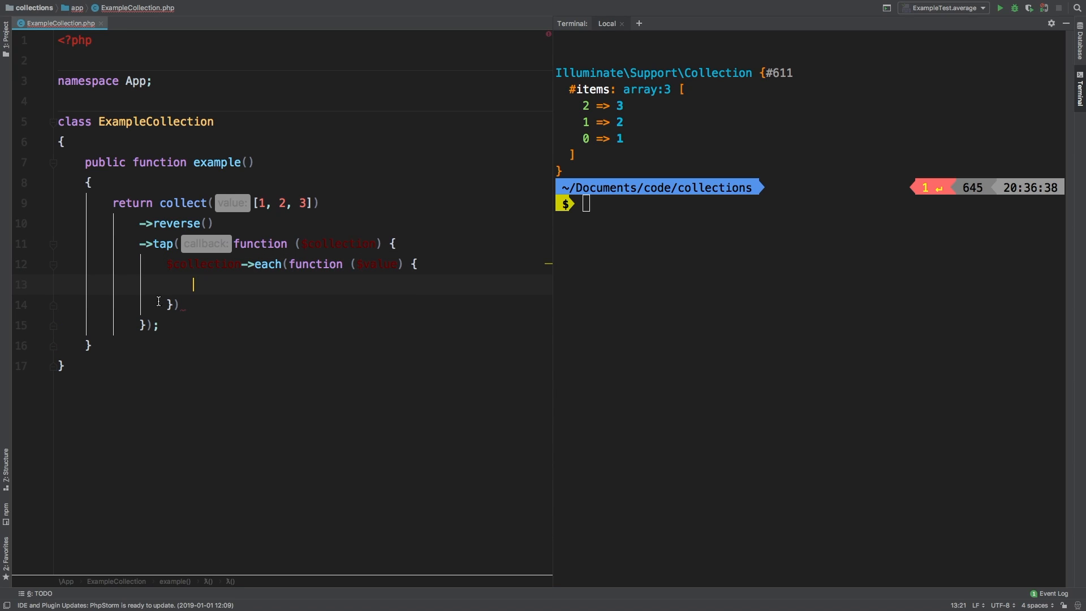
Have the each callback dump('In Tap: ' . $value) for every item
{"action": "type", "text": "dump();"}
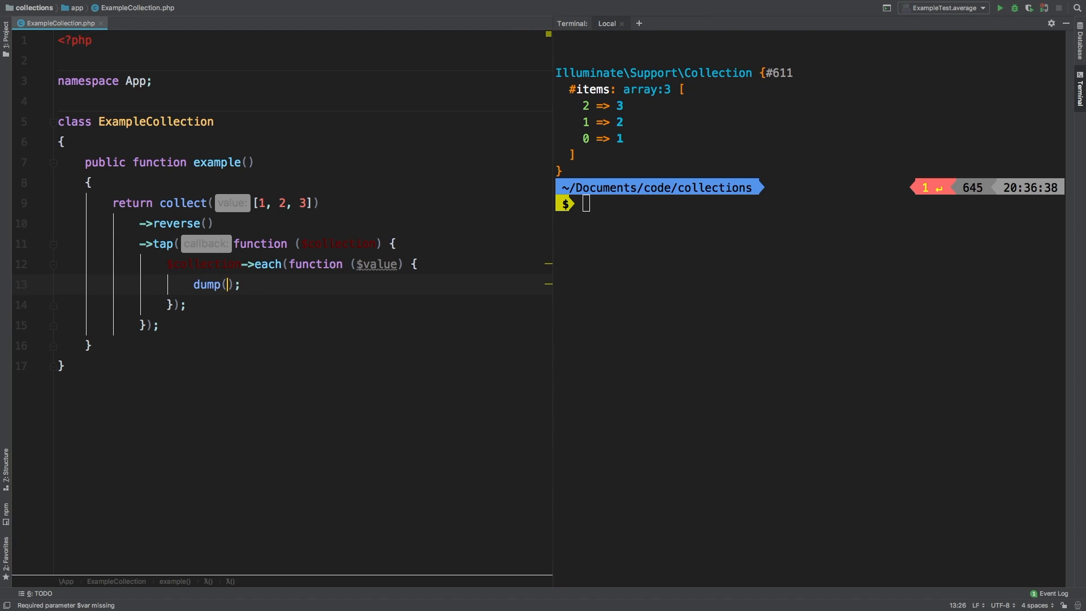
{"action": "type", "text": "'In '"}
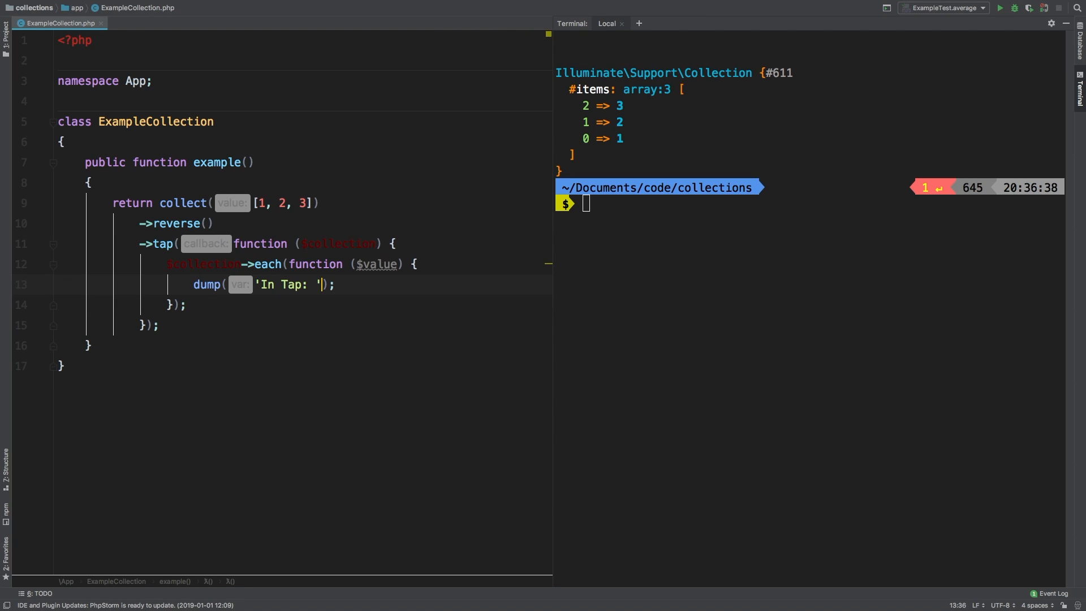
{"action": "type", "text": ". $alue"}
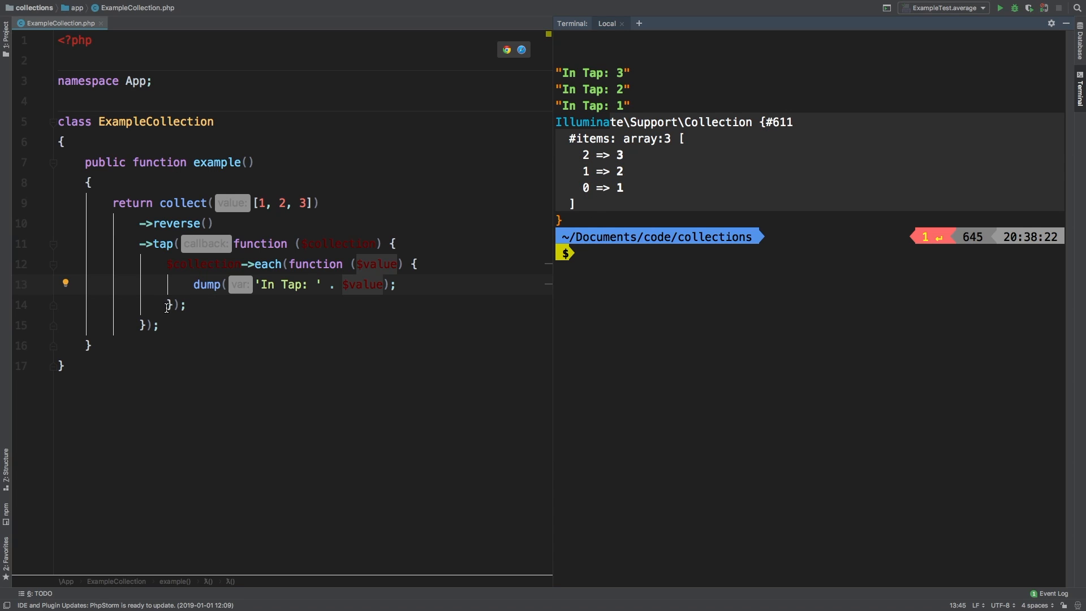
End the chain with ->first() so the terminal prints the tap dumps then 3
{"action": "type", "text": "->;"}
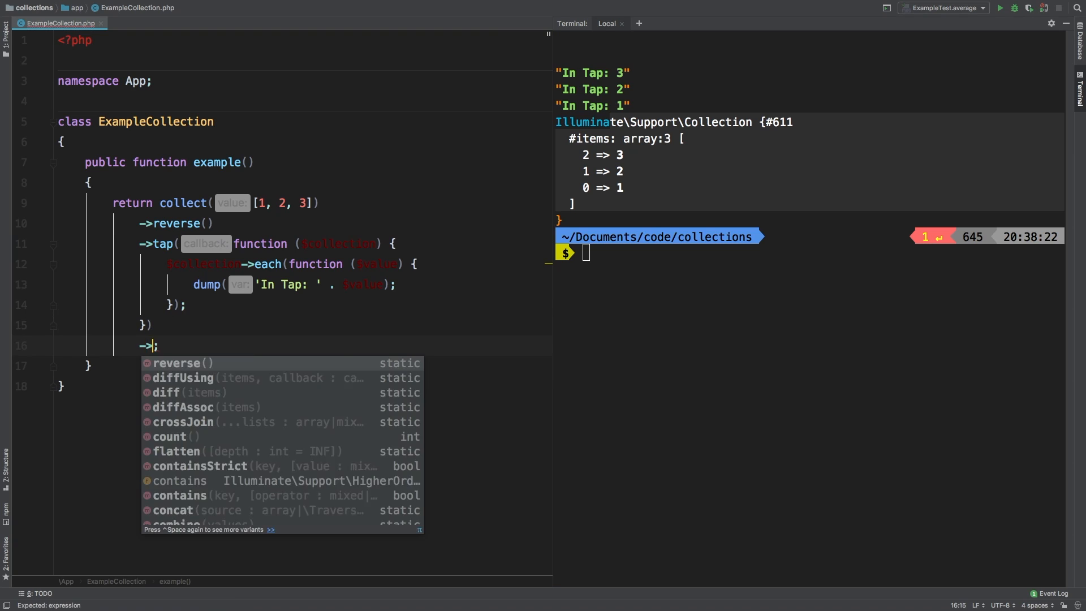
{"action": "type", "text": "first()"}
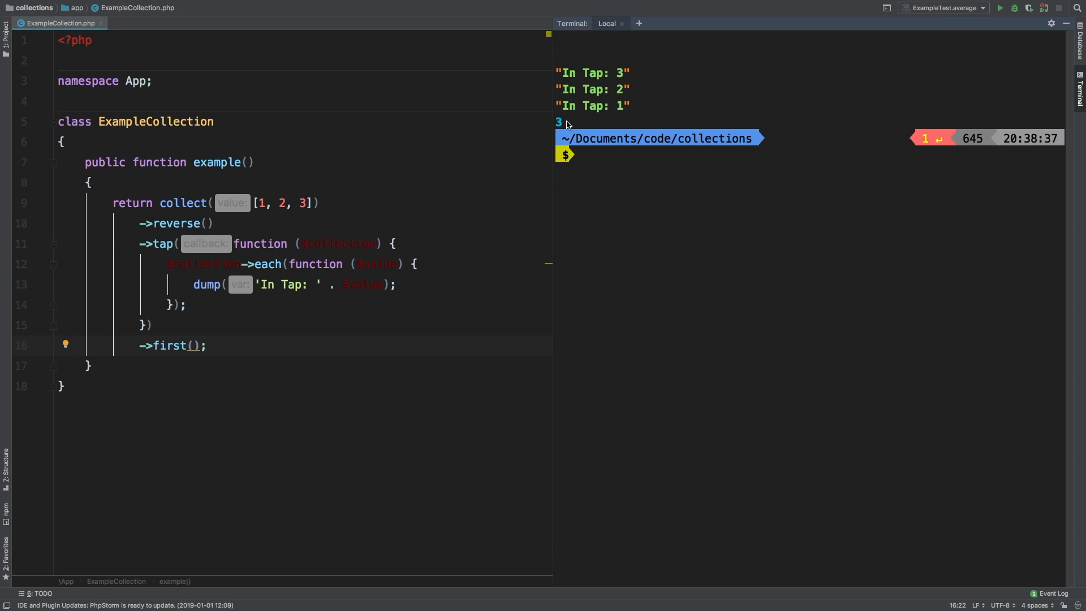
{"action": "mouse_move", "coordinate": [215, 235]}
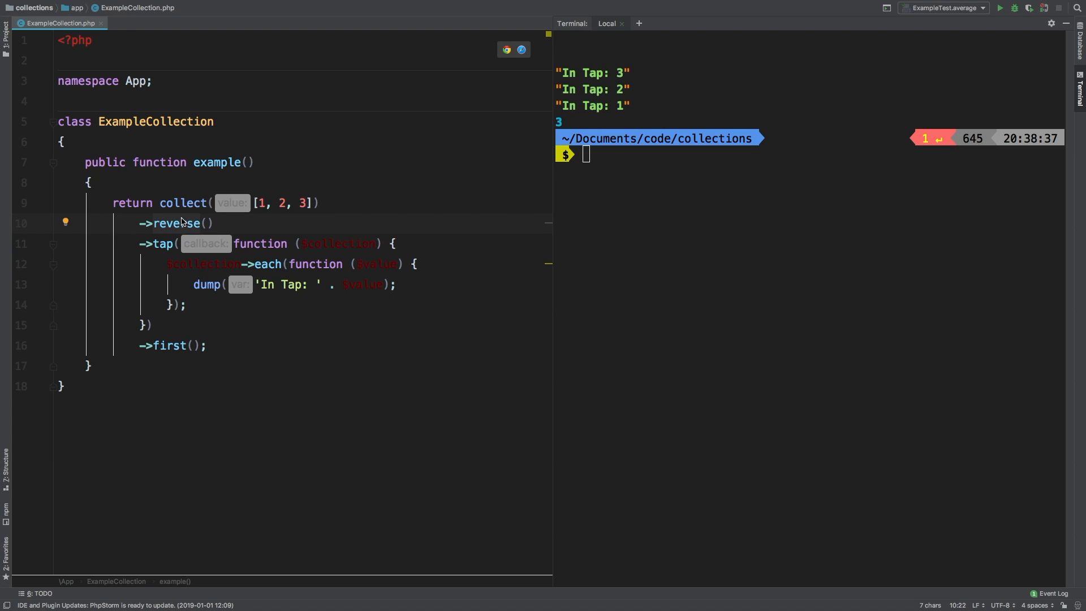
{"action": "left_click", "coordinate": [408, 243]}
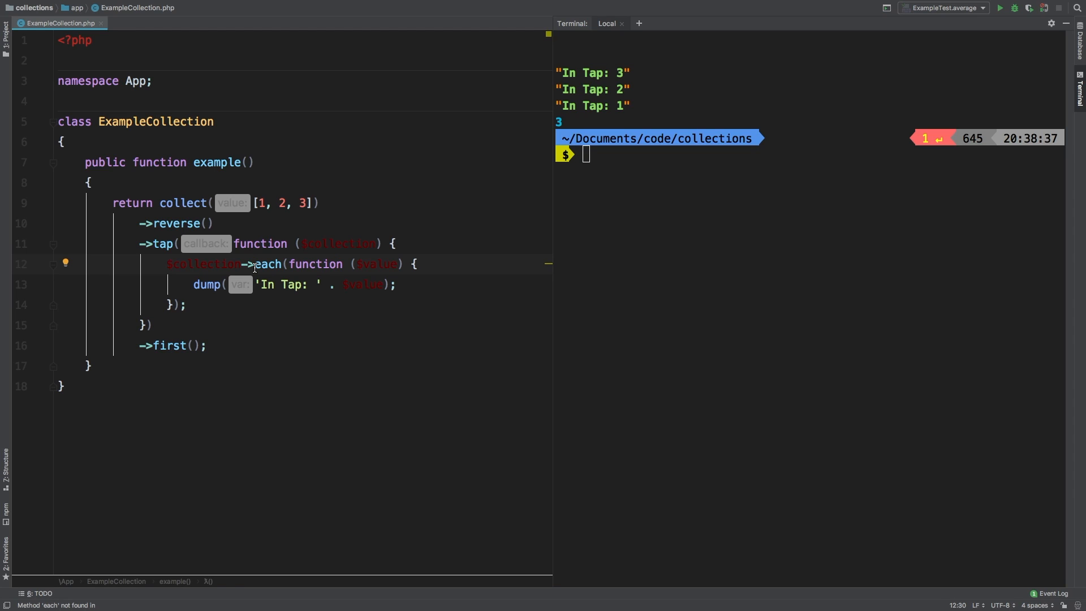
Insert ->reverse() before ->each in the tap callback so dumps print 1, 2, 3
{"action": "type", "text": "reverse("}
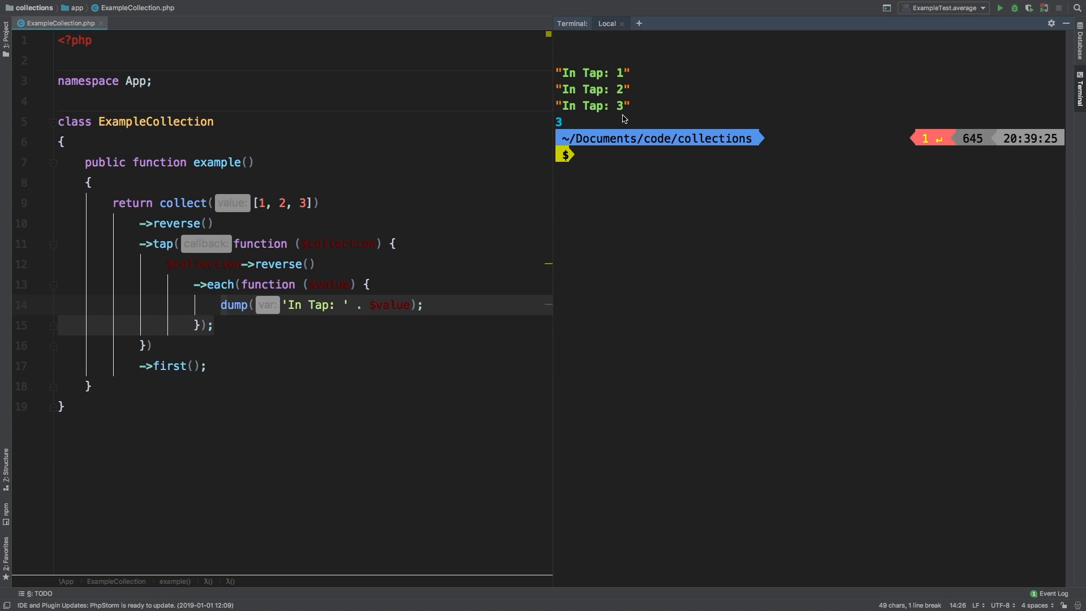
{"action": "mouse_move", "coordinate": [622, 103]}
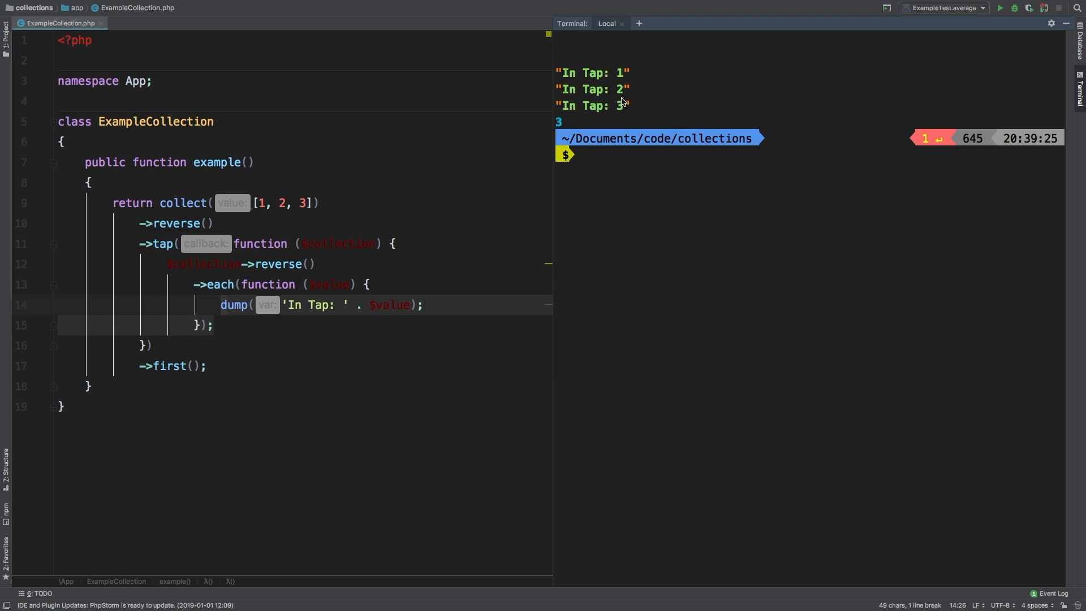